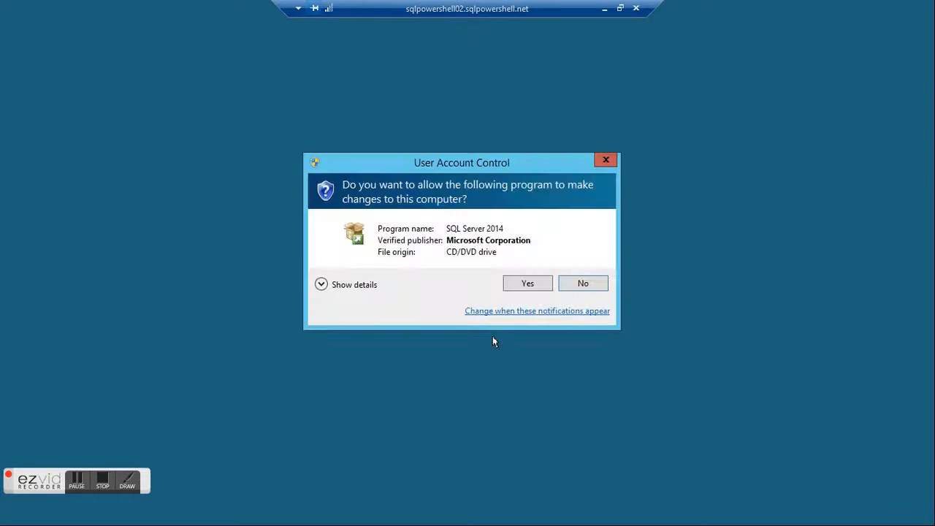
Allow the UAC prompt and run setup from DVD Drive (Z:) SQL2014_x64_ENU.
{"action": "left_click", "coordinate": [528, 284]}
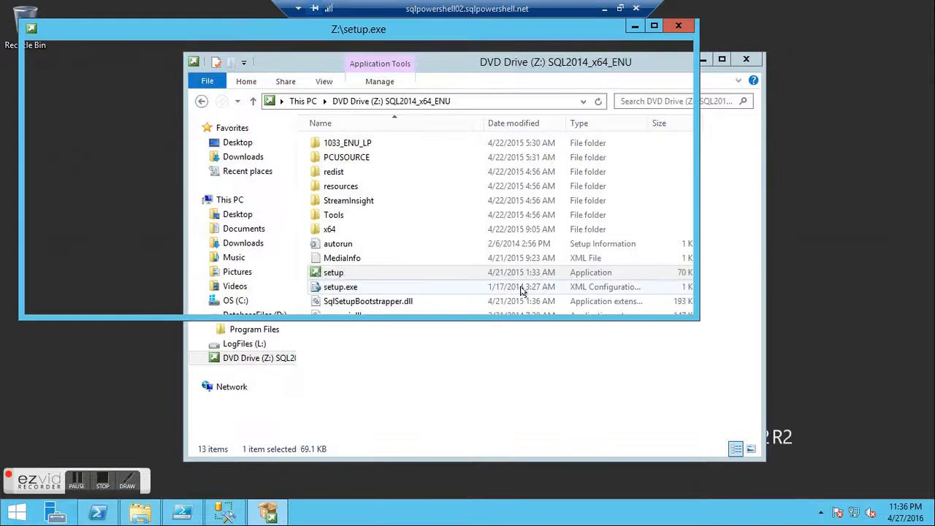
{"action": "double_click", "coordinate": [334, 272]}
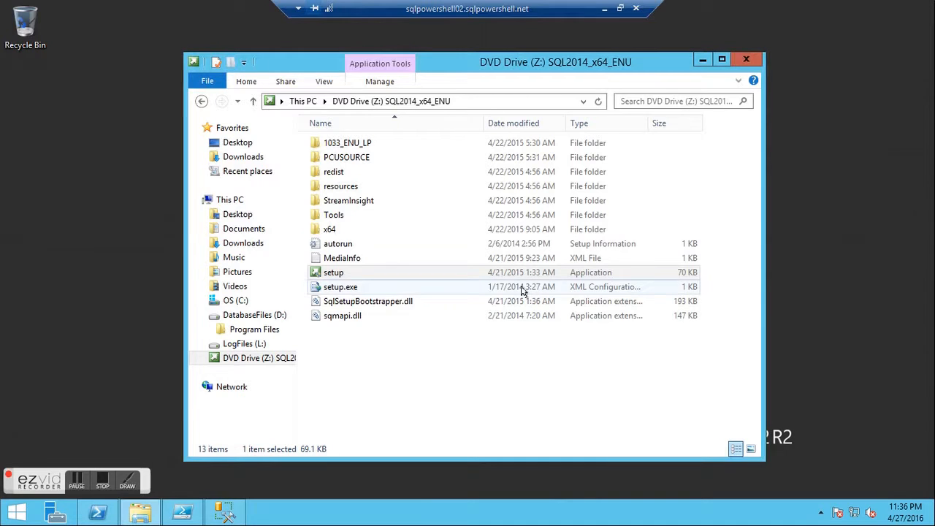
{"action": "double_click", "coordinate": [333, 271]}
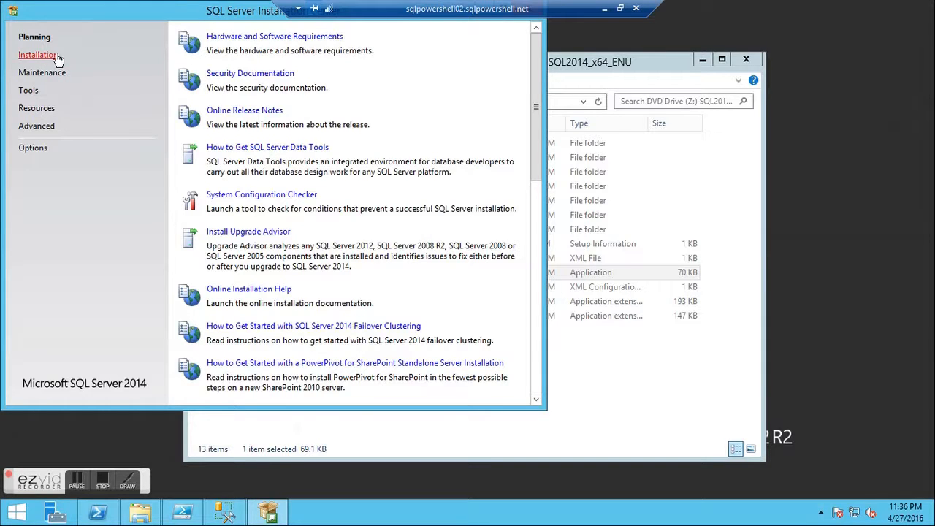
Choose Installation, then 'New SQL Server stand-alone installation or add features to an existing installation'.
{"action": "left_click", "coordinate": [38, 54]}
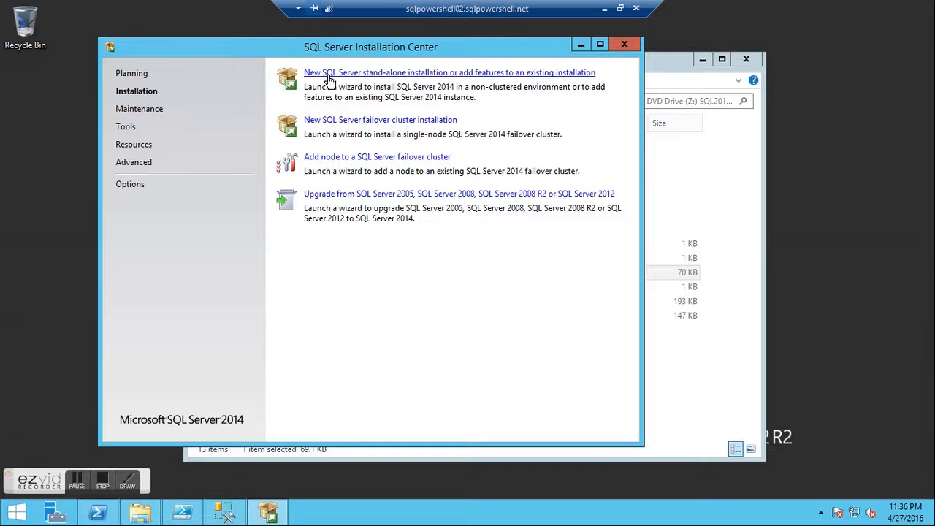
{"action": "left_click", "coordinate": [448, 72]}
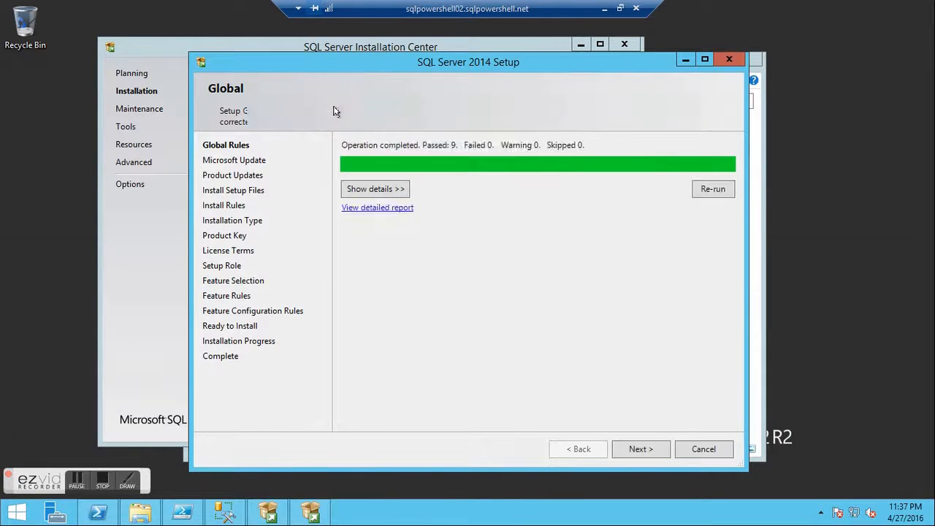
Advance past Global Rules, Microsoft Update (left unchecked) and Install Rules.
{"action": "left_click", "coordinate": [640, 448]}
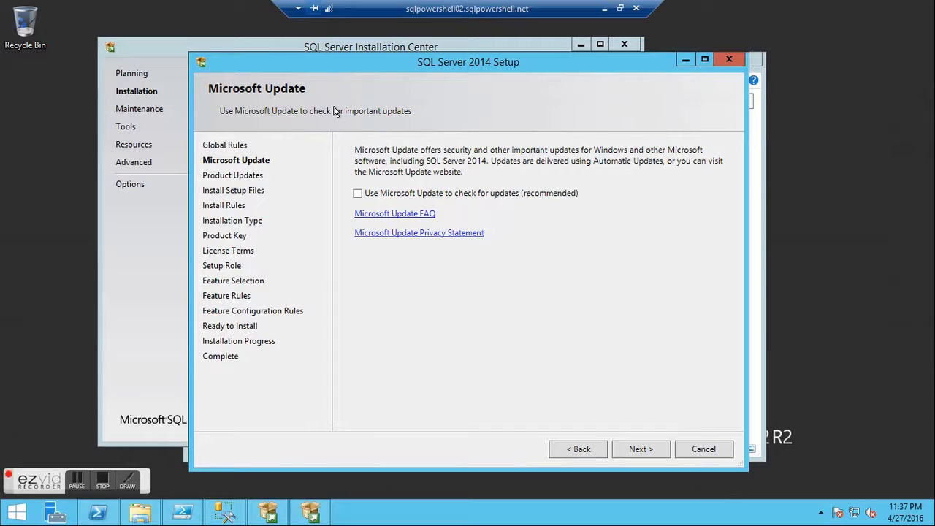
{"action": "mouse_move", "coordinate": [565, 382]}
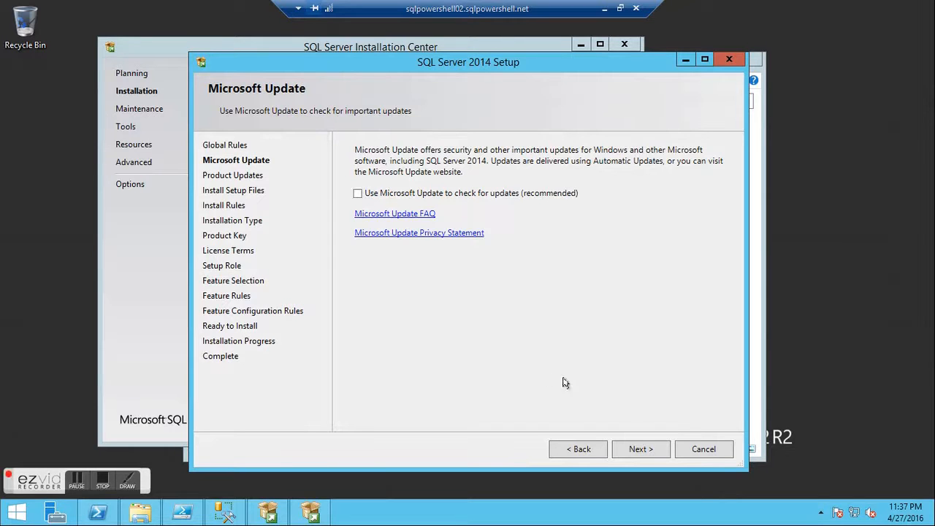
{"action": "left_click", "coordinate": [640, 449]}
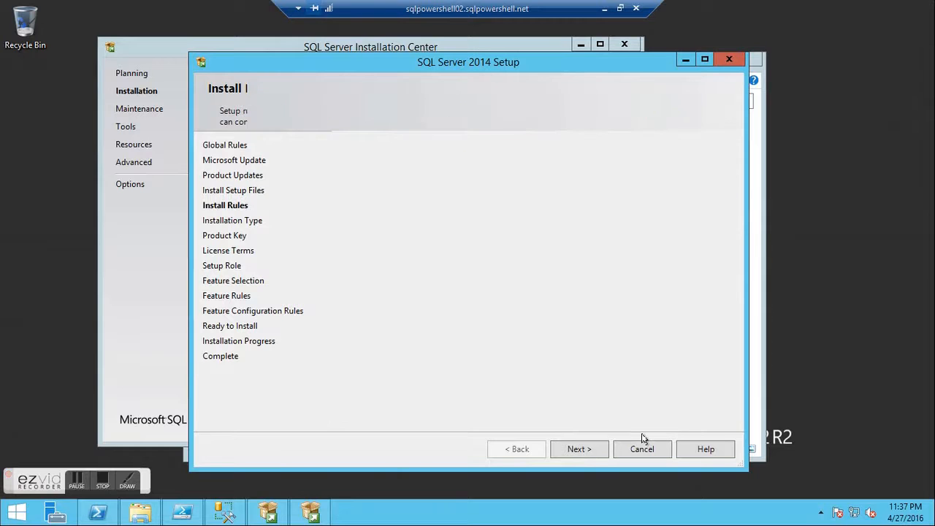
{"action": "left_click", "coordinate": [579, 449]}
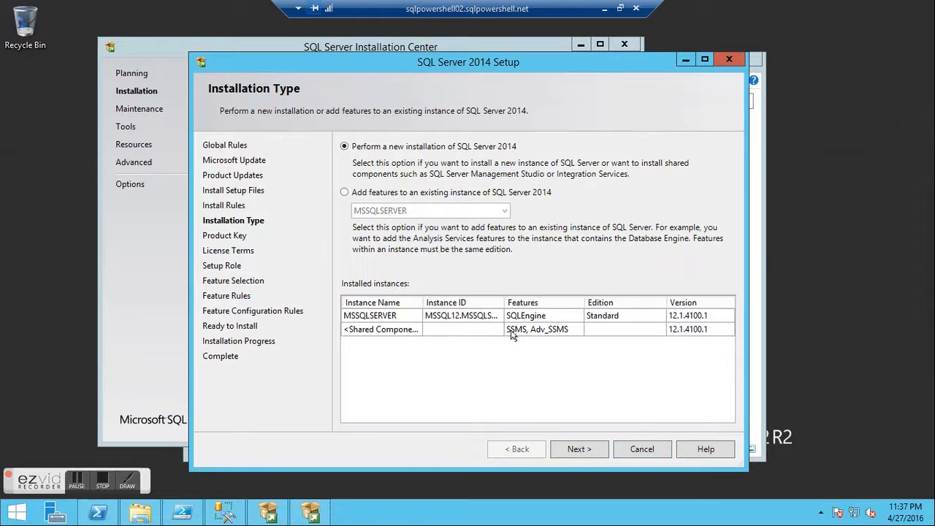
Select 'Add features to an existing instance' for MSSQLSERVER and continue.
{"action": "left_click", "coordinate": [344, 192]}
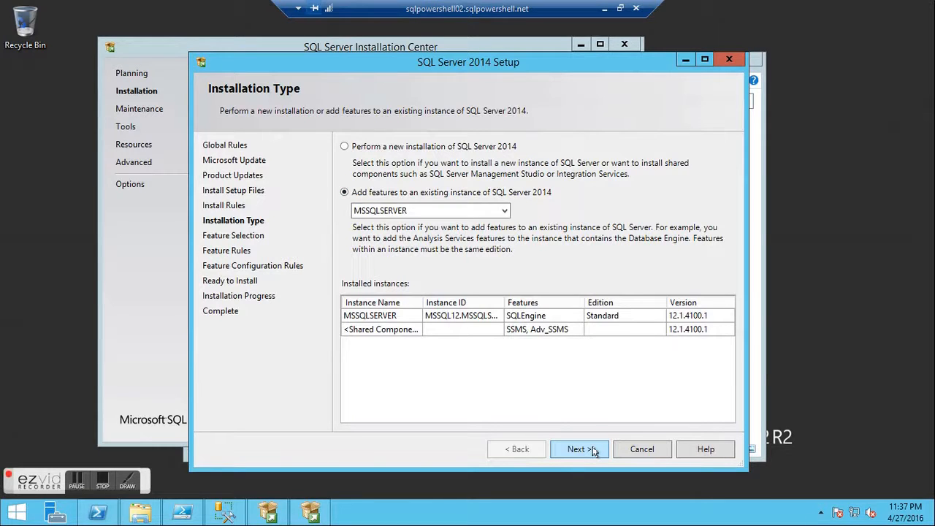
{"action": "left_click", "coordinate": [578, 448]}
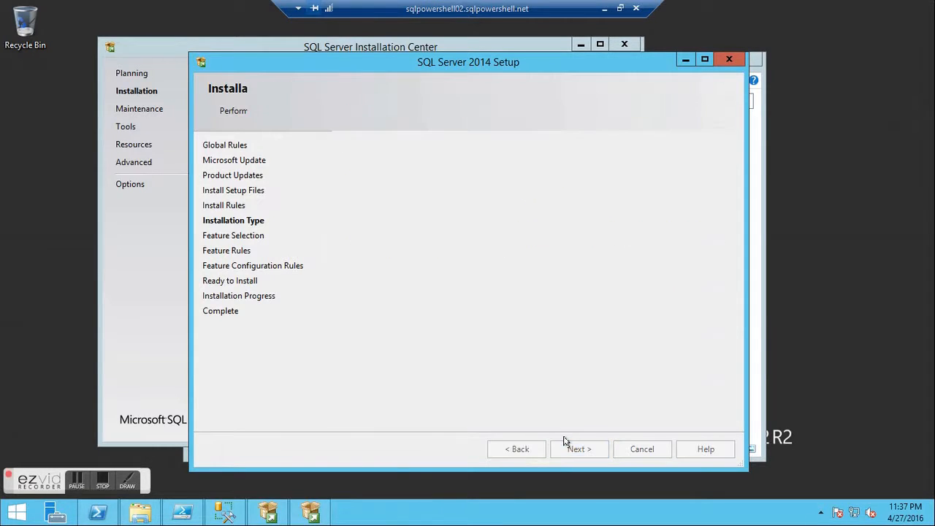
{"action": "mouse_move", "coordinate": [563, 400]}
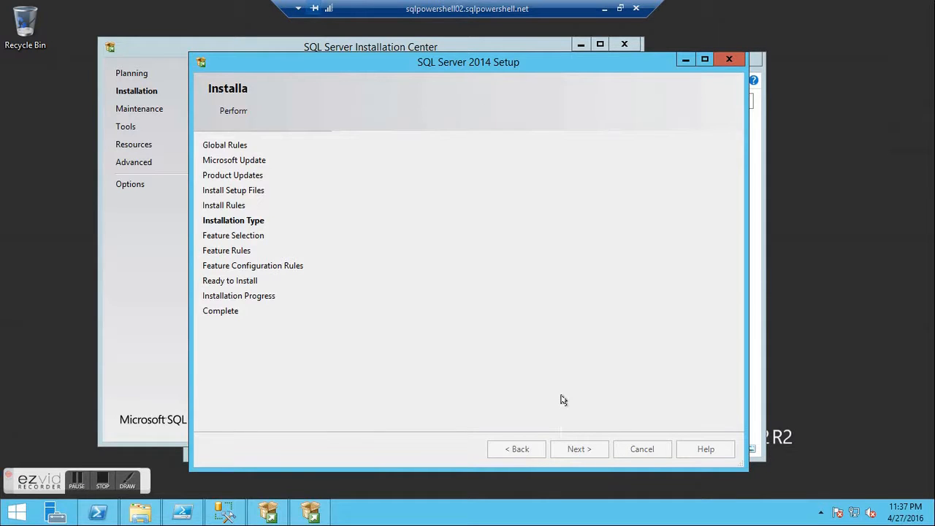
{"action": "left_click", "coordinate": [579, 448]}
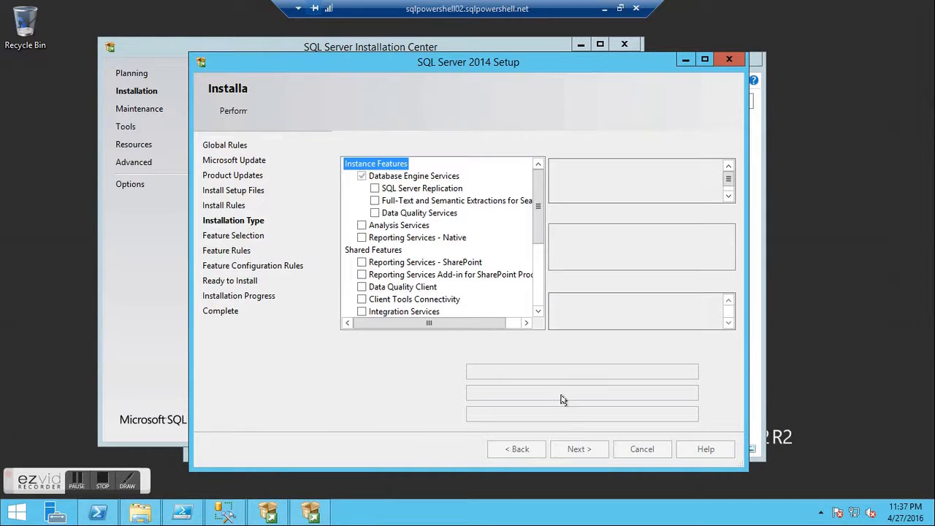
{"action": "mouse_move", "coordinate": [554, 314]}
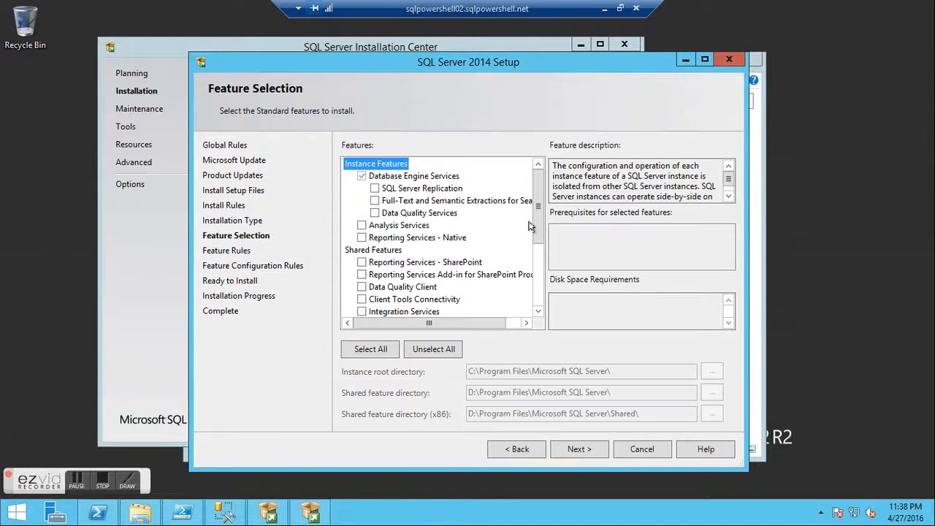
Tick Client Tools SDK in the Features list.
{"action": "scroll", "scroll_direction": "down", "scroll_amount": 3}
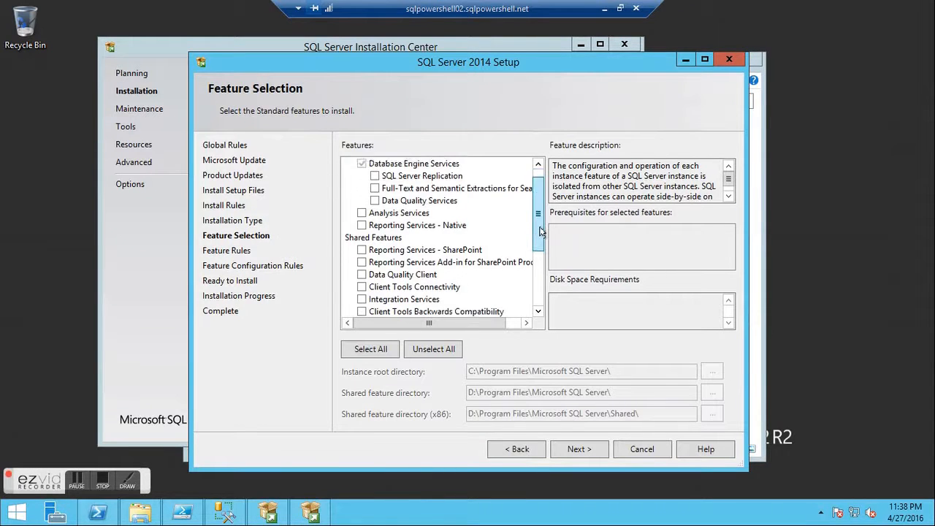
{"action": "scroll", "scroll_direction": "down", "scroll_amount": 3}
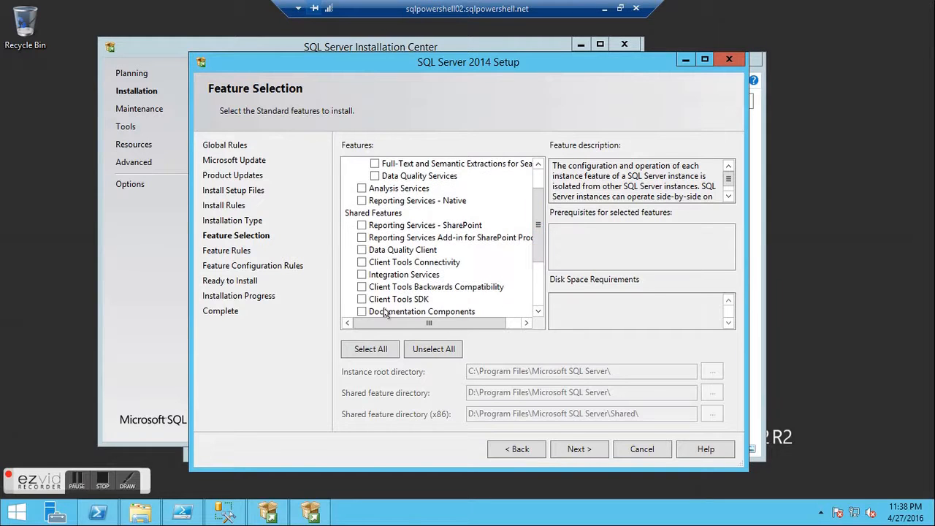
{"action": "left_click", "coordinate": [361, 299]}
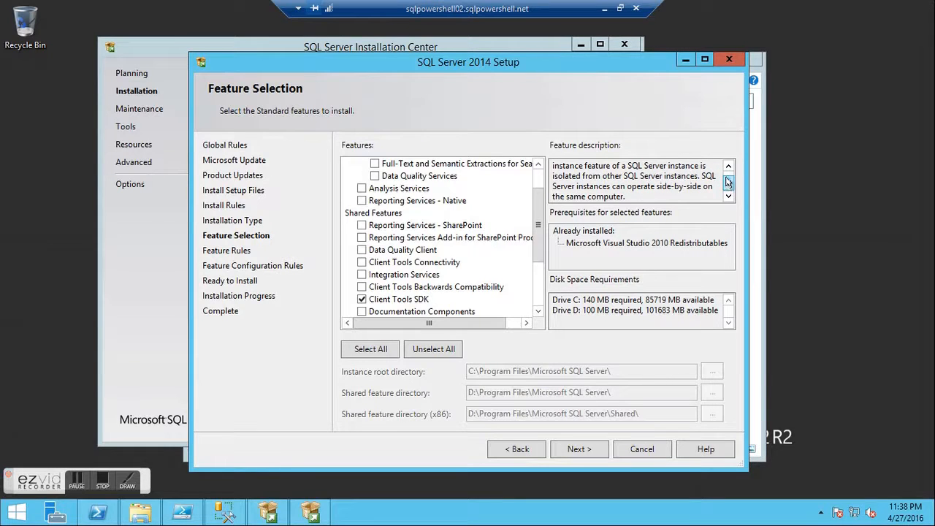
{"action": "left_click", "coordinate": [728, 166]}
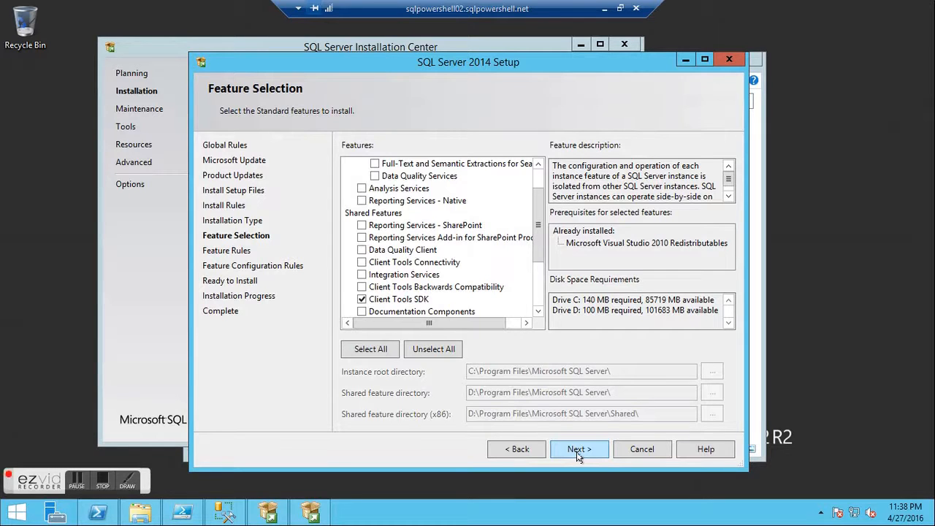
Continue through the Feature Configuration Rules checks to the installation summary.
{"action": "left_click", "coordinate": [579, 448]}
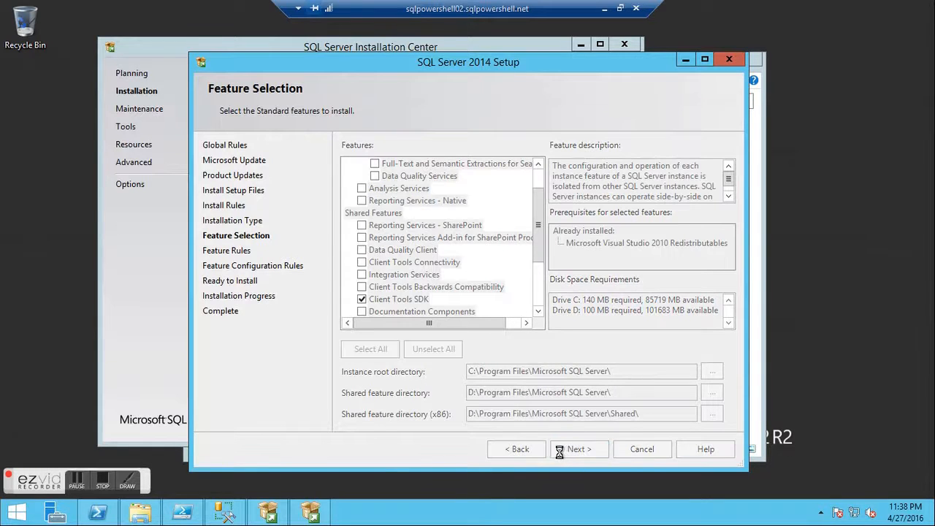
{"action": "left_click", "coordinate": [578, 448]}
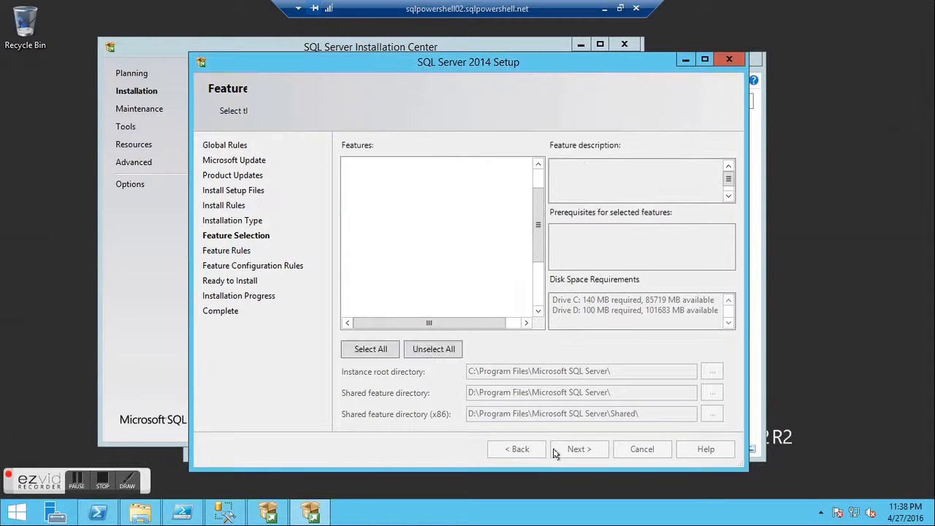
{"action": "left_click", "coordinate": [578, 448]}
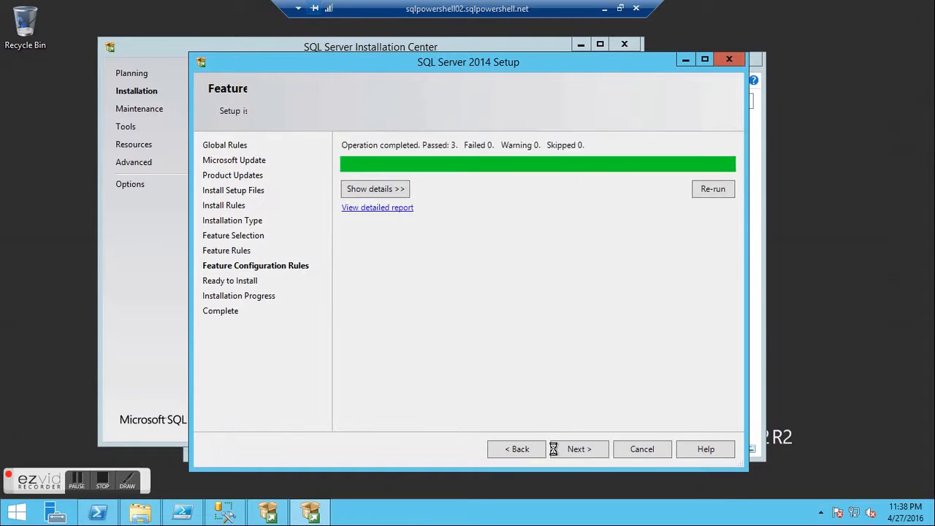
{"action": "left_click", "coordinate": [578, 449]}
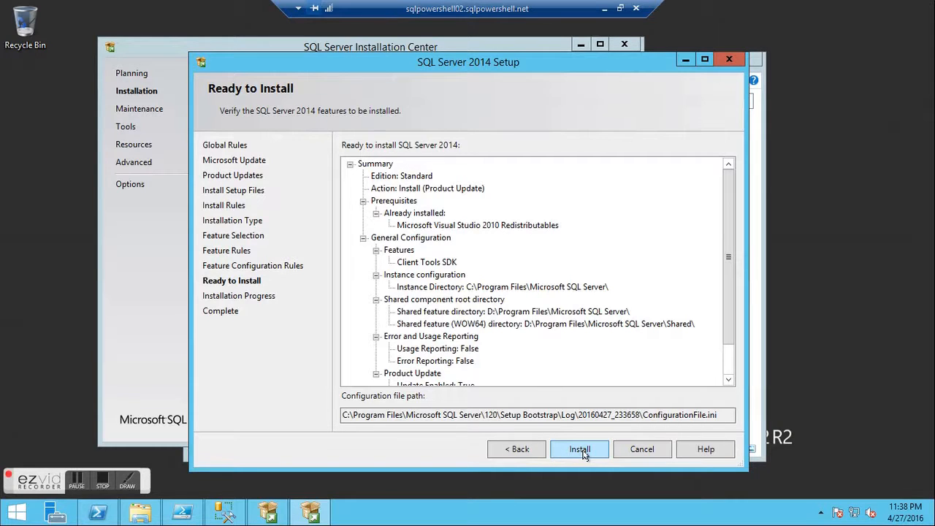
Install Client Tools SDK from the Ready to Install summary.
{"action": "left_click", "coordinate": [579, 449]}
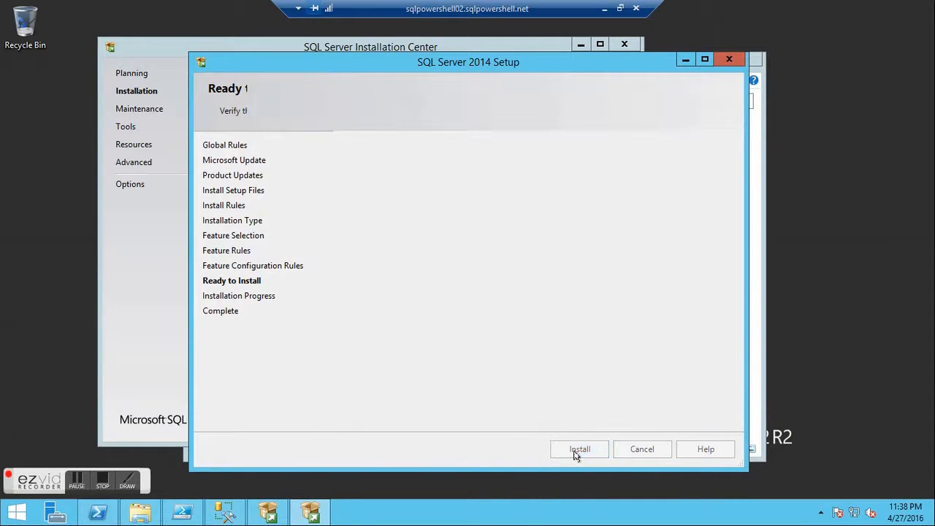
{"action": "left_click", "coordinate": [579, 449]}
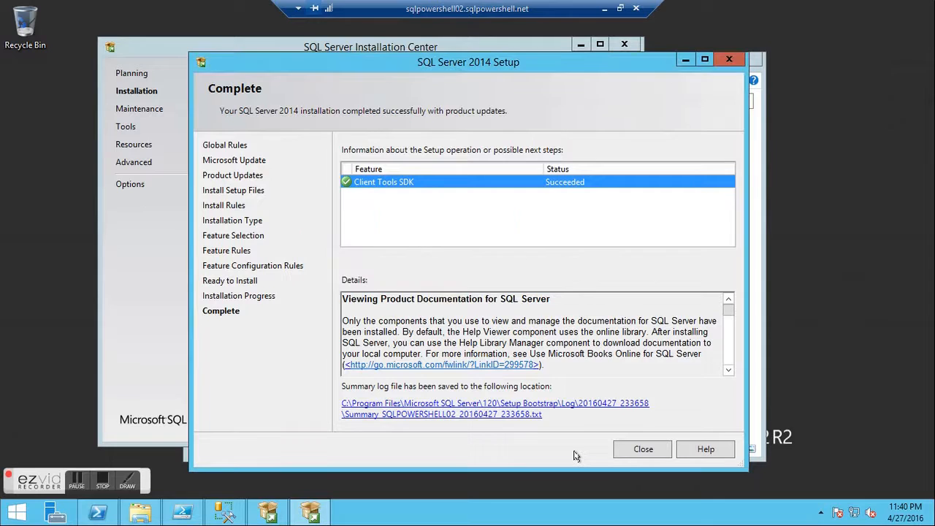
{"action": "mouse_move", "coordinate": [643, 449]}
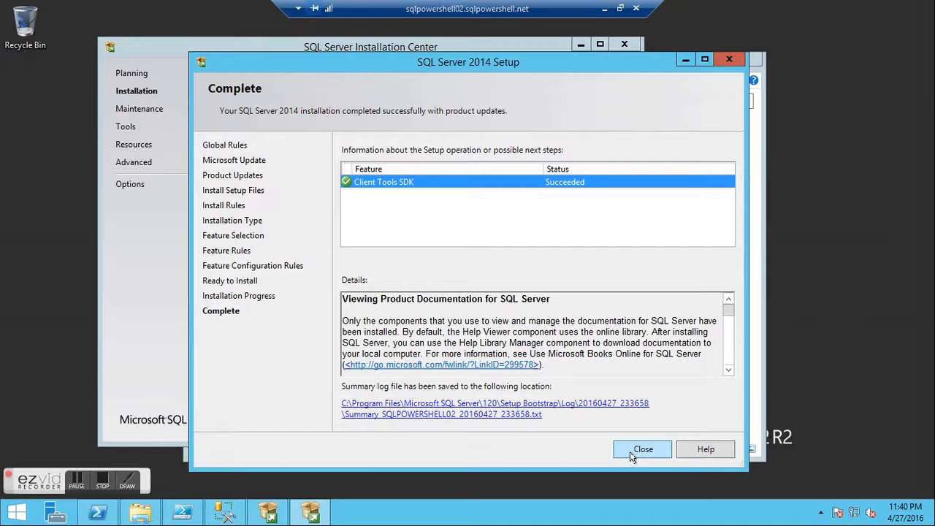
Close the completed setup wizard and the SQL Server Installation Center window.
{"action": "left_click", "coordinate": [642, 449]}
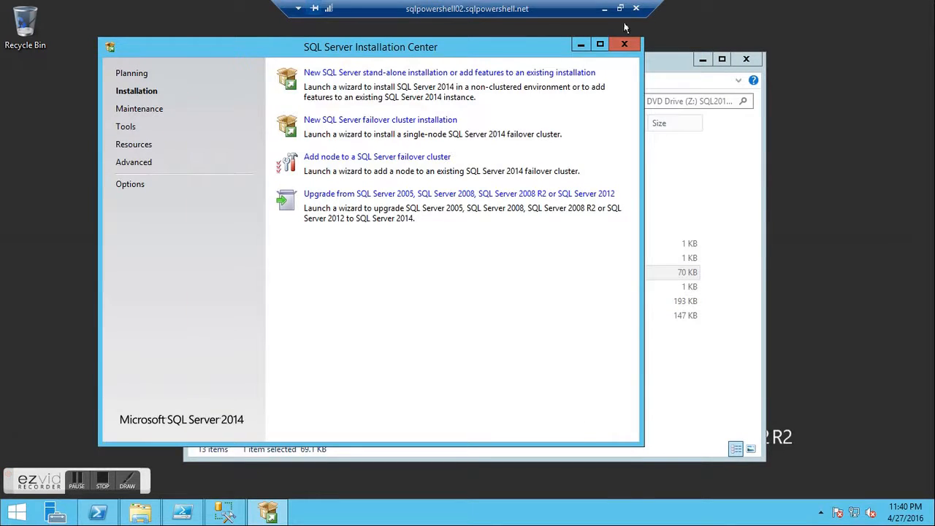
{"action": "left_click", "coordinate": [625, 44]}
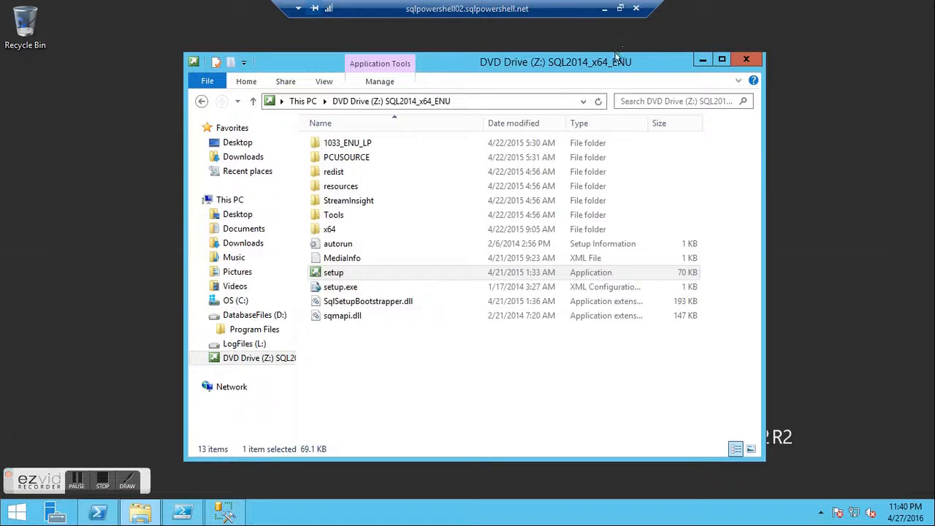